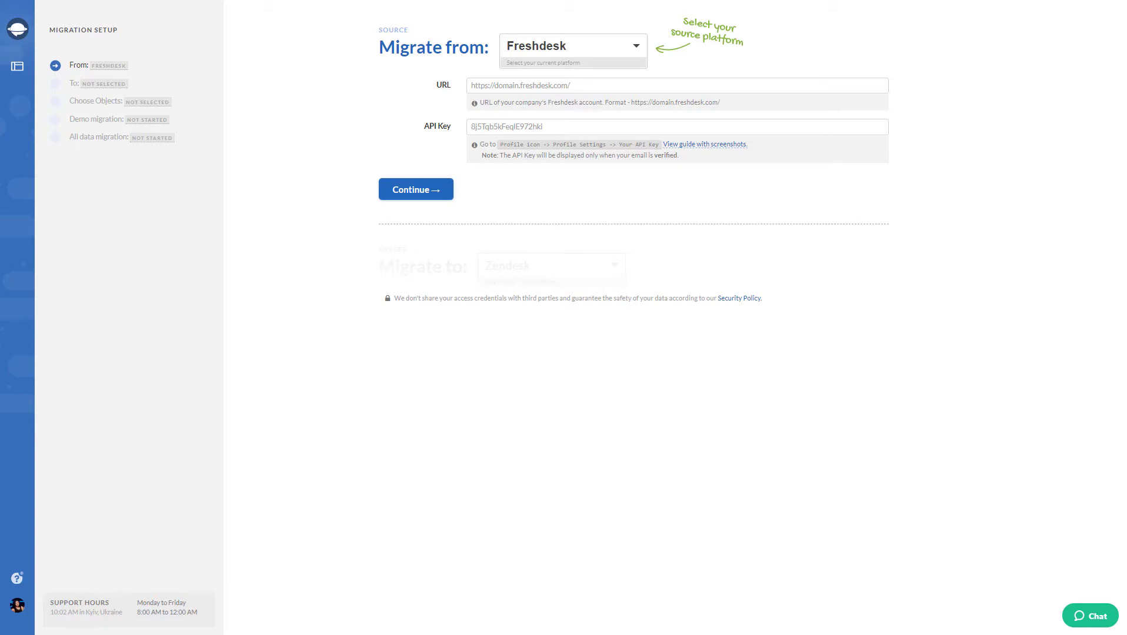
Step: Connect Freshdesk as the migration source using its URL and API key
click(415, 188)
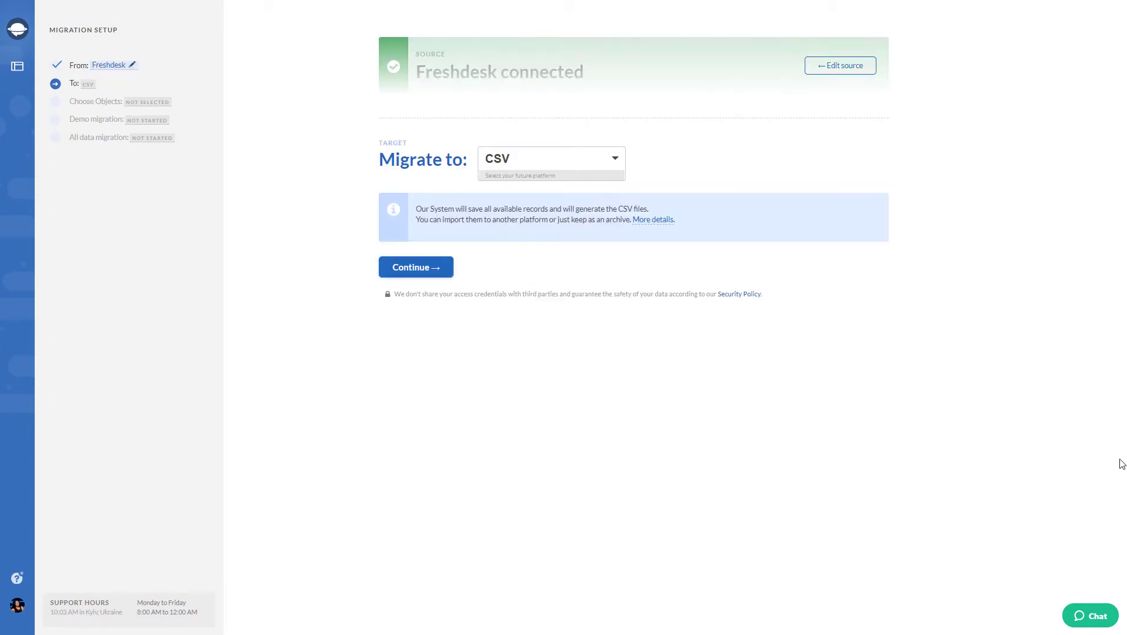
mouse_move(435, 293)
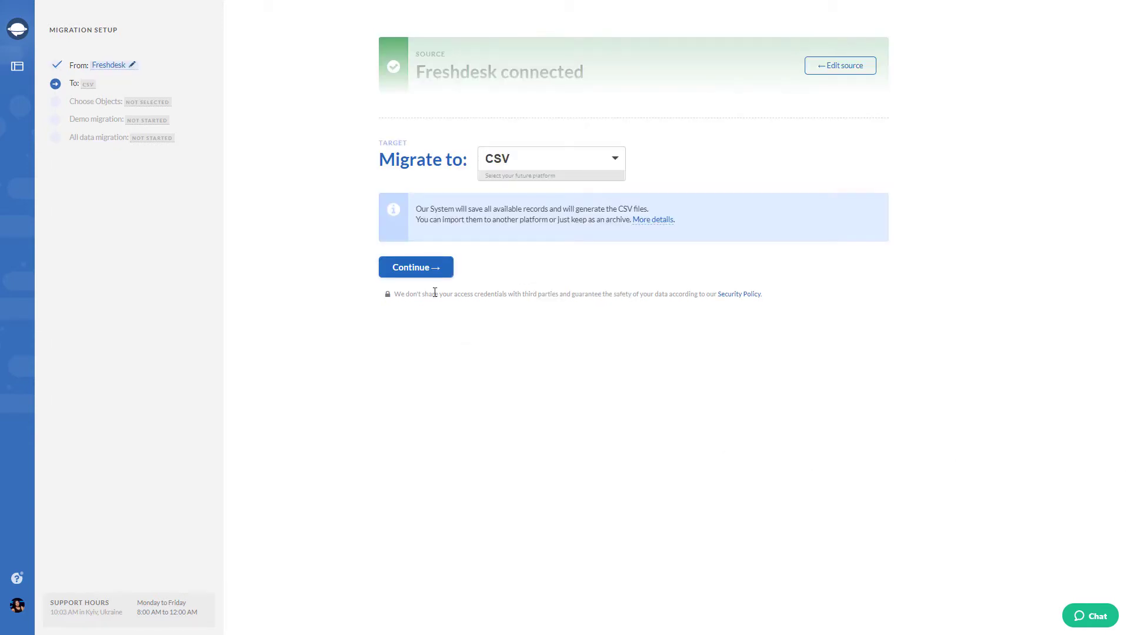
Step: Confirm CSV as the target and save article statuses mapped Draft→Draft, Published→Published
click(416, 267)
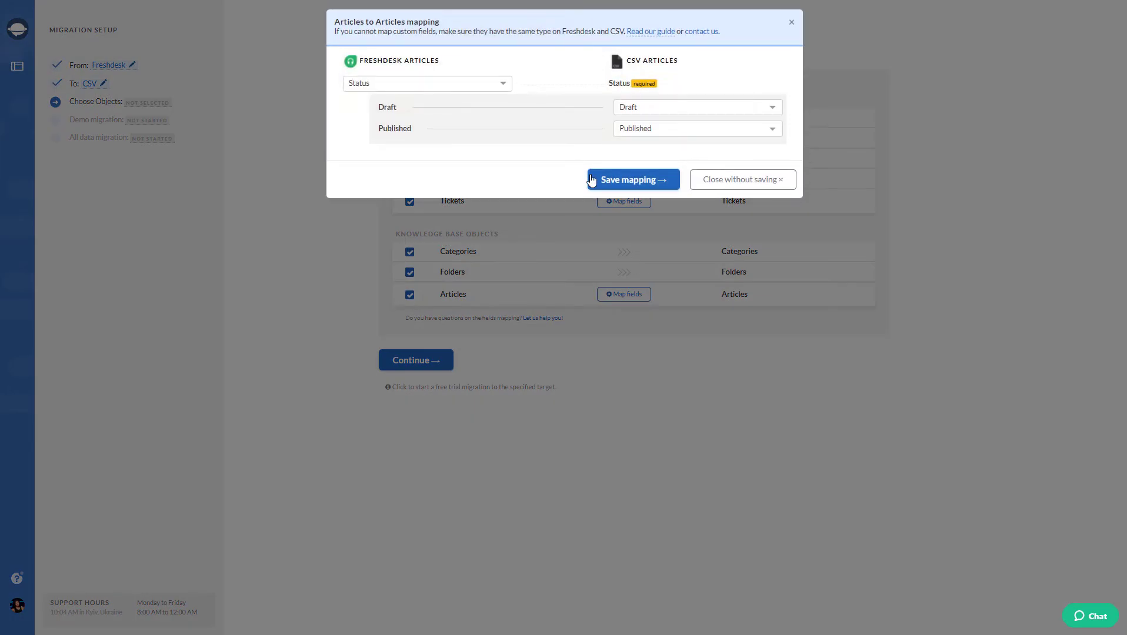
click(632, 179)
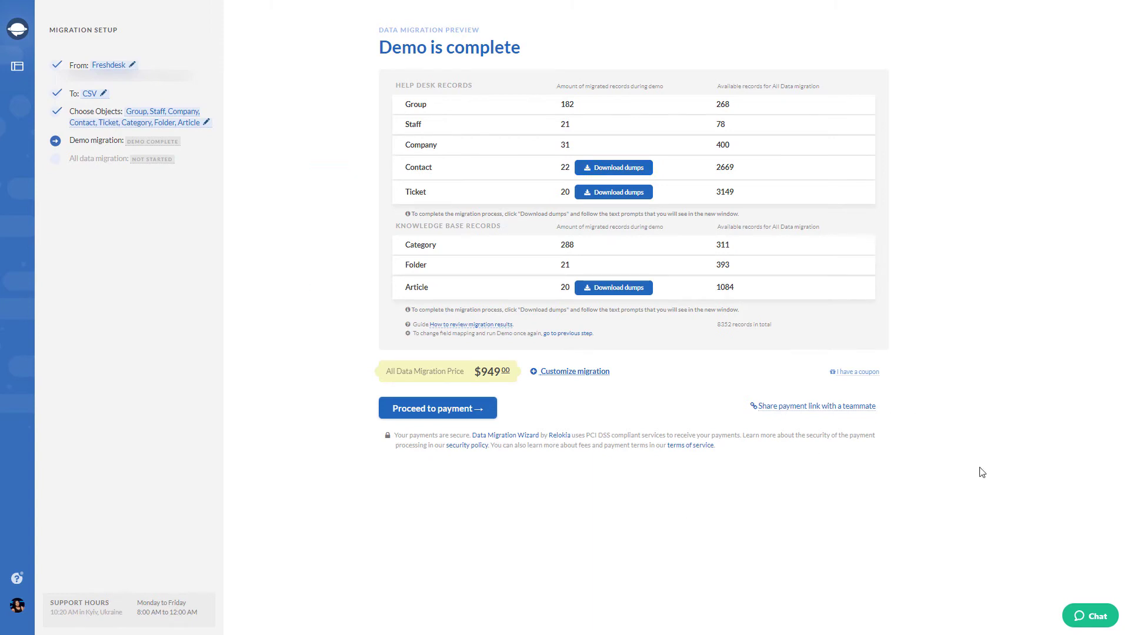
Step: Download the tickets attachments and articles ZIP dumps, then close the downloads window
click(612, 167)
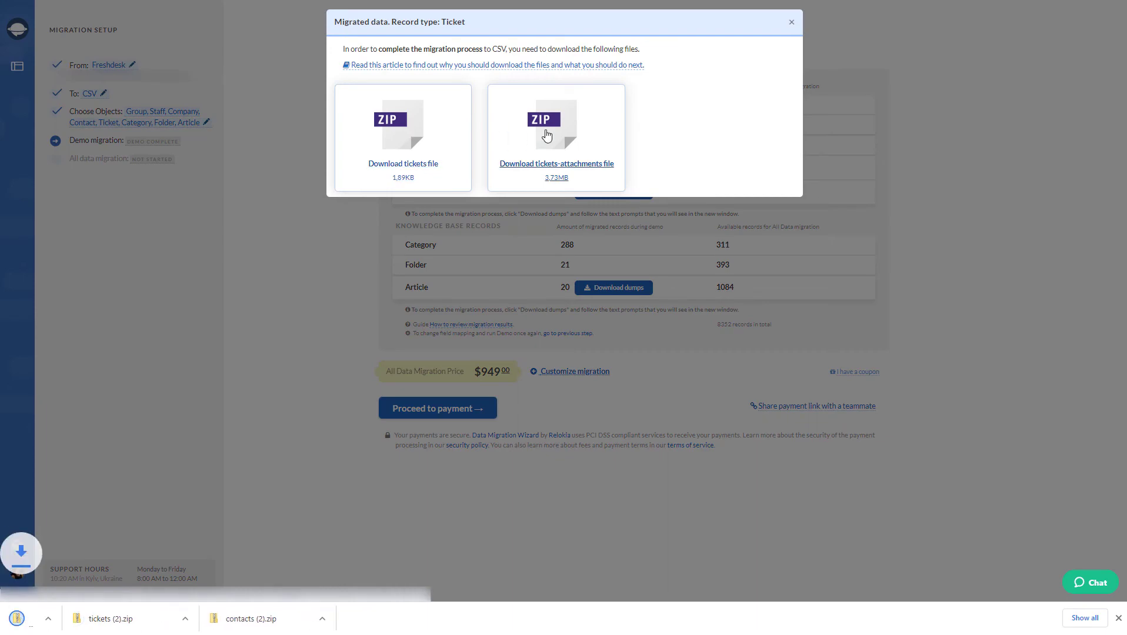
click(556, 126)
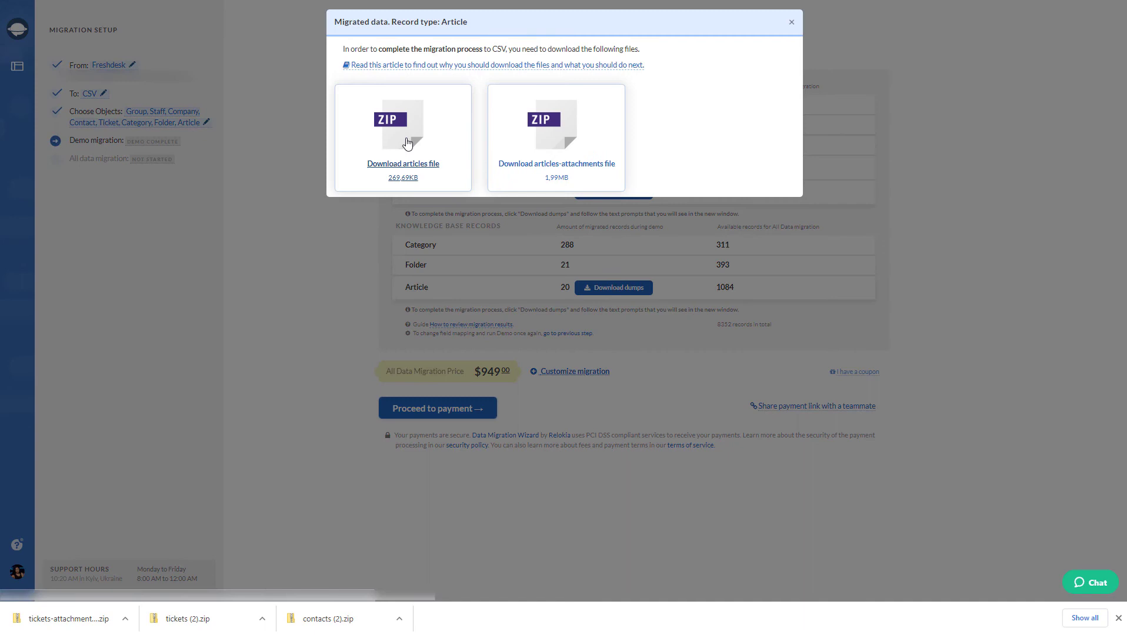
click(402, 163)
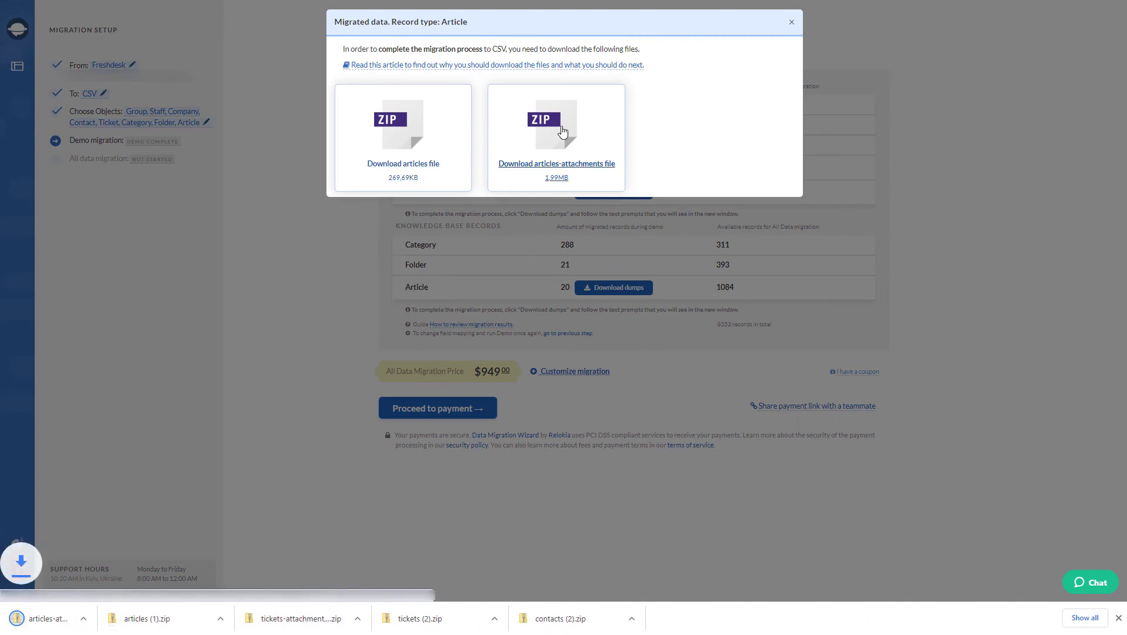
click(790, 22)
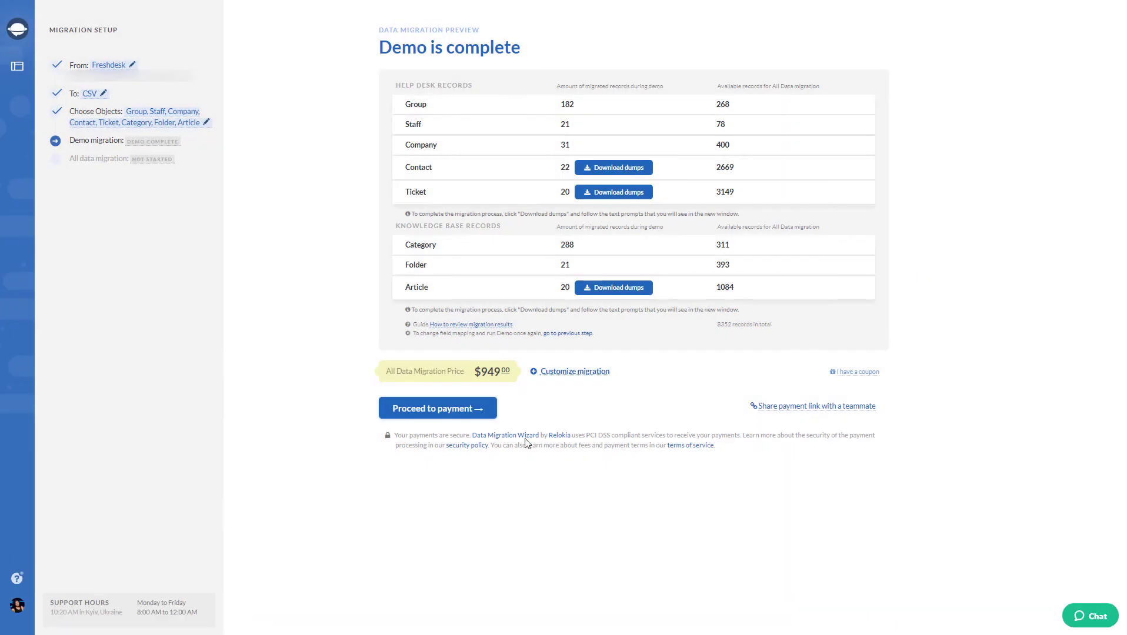